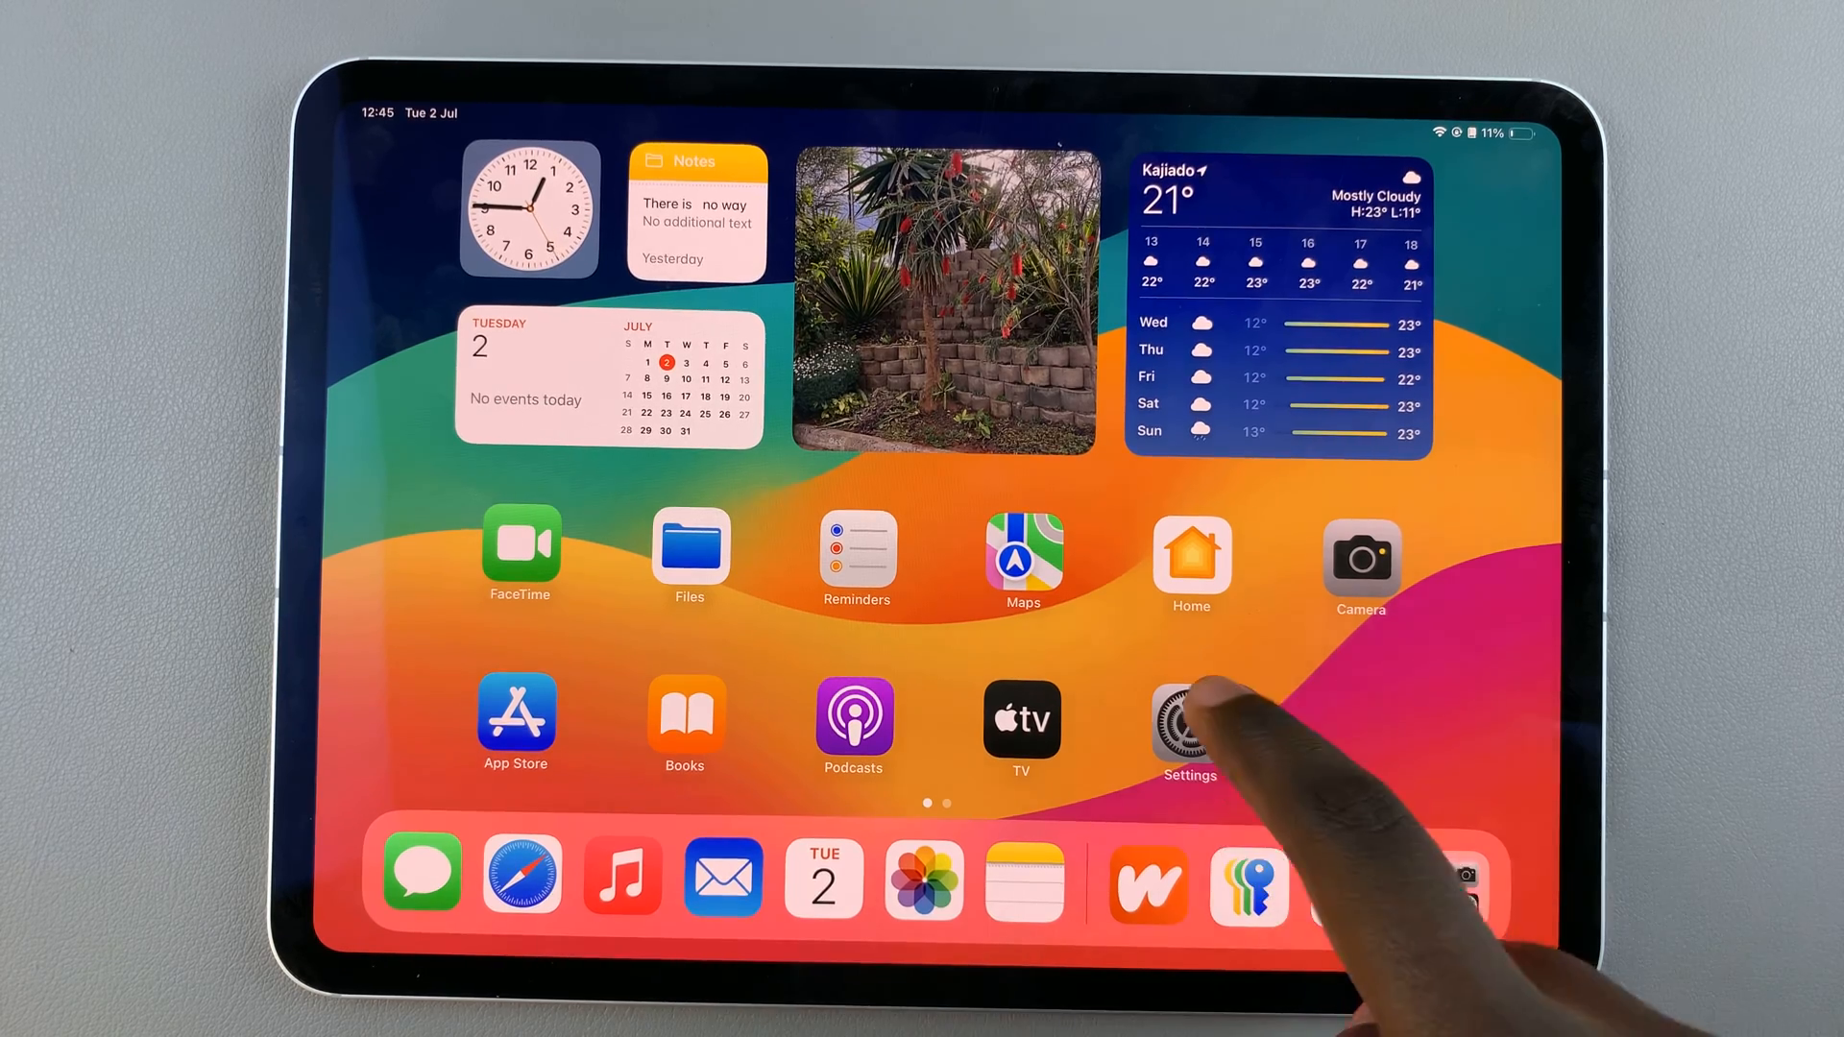
# Move the iPad Home Screen to its second app page showing Passwords, Gmail and Chrome
pyautogui.click(1189, 723)
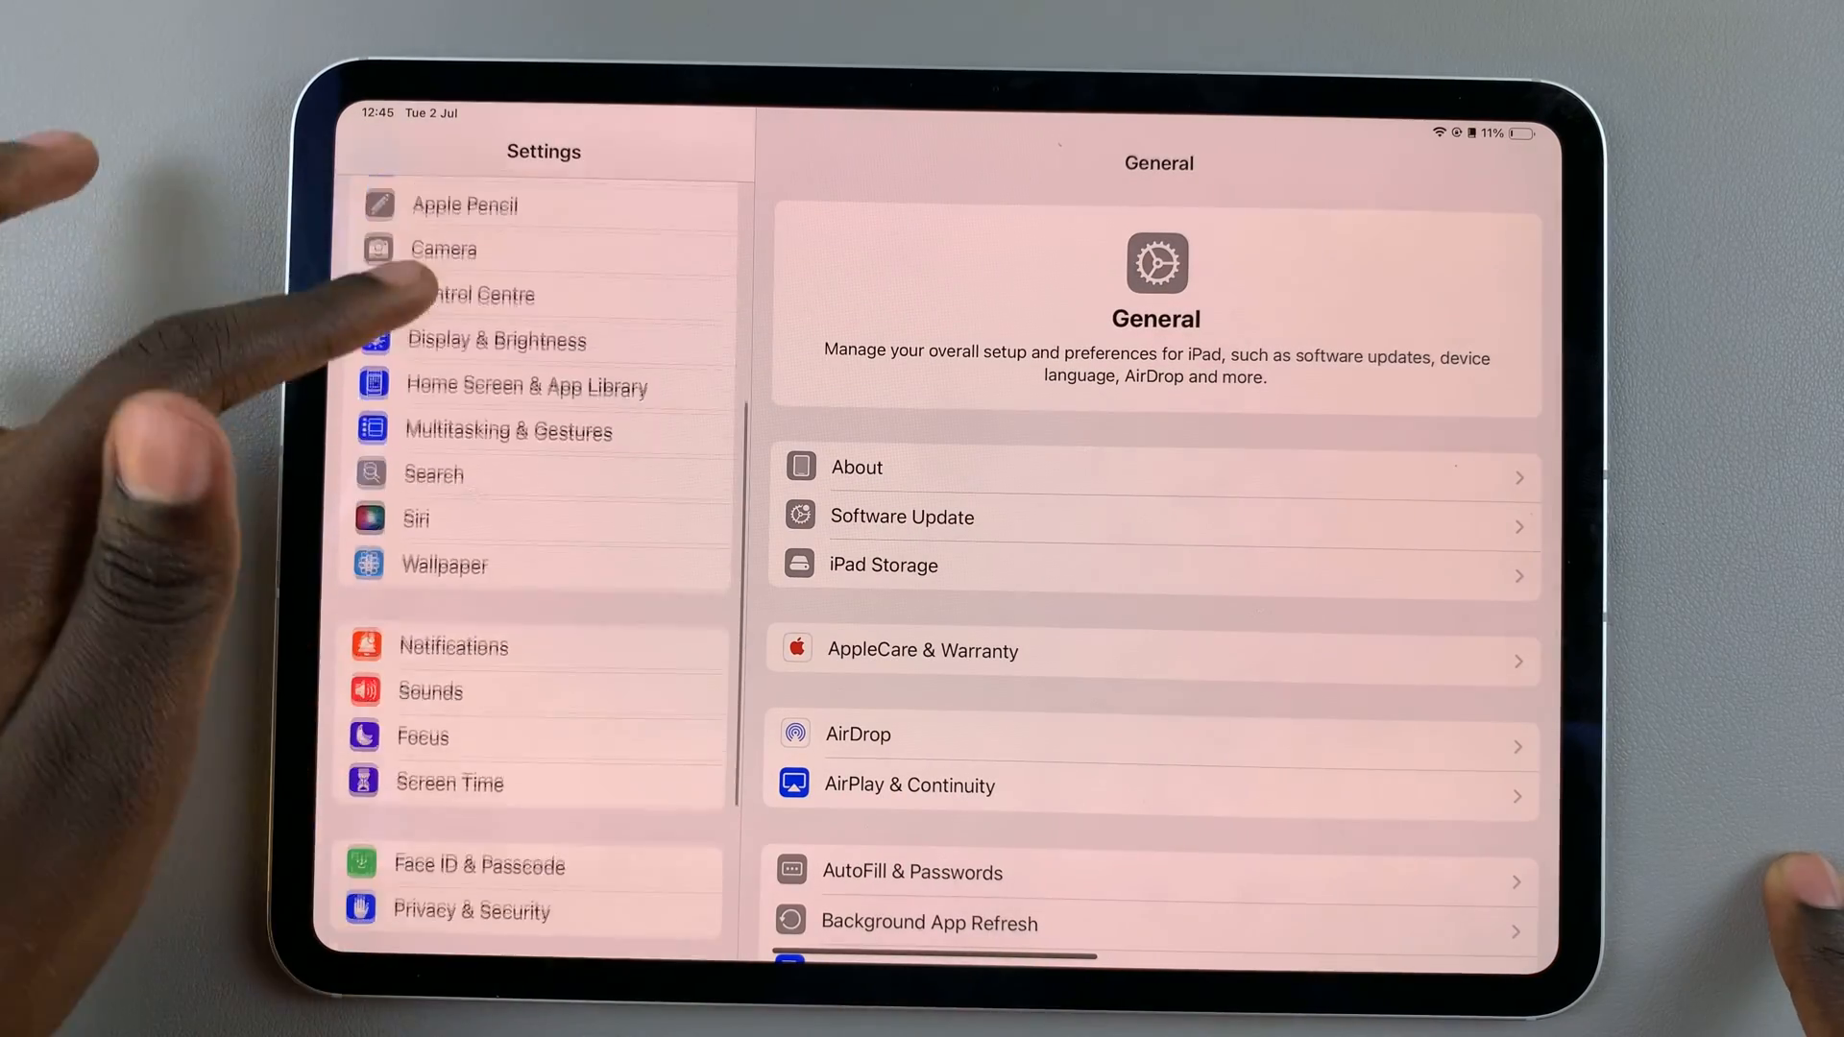
pyautogui.scroll(-3)
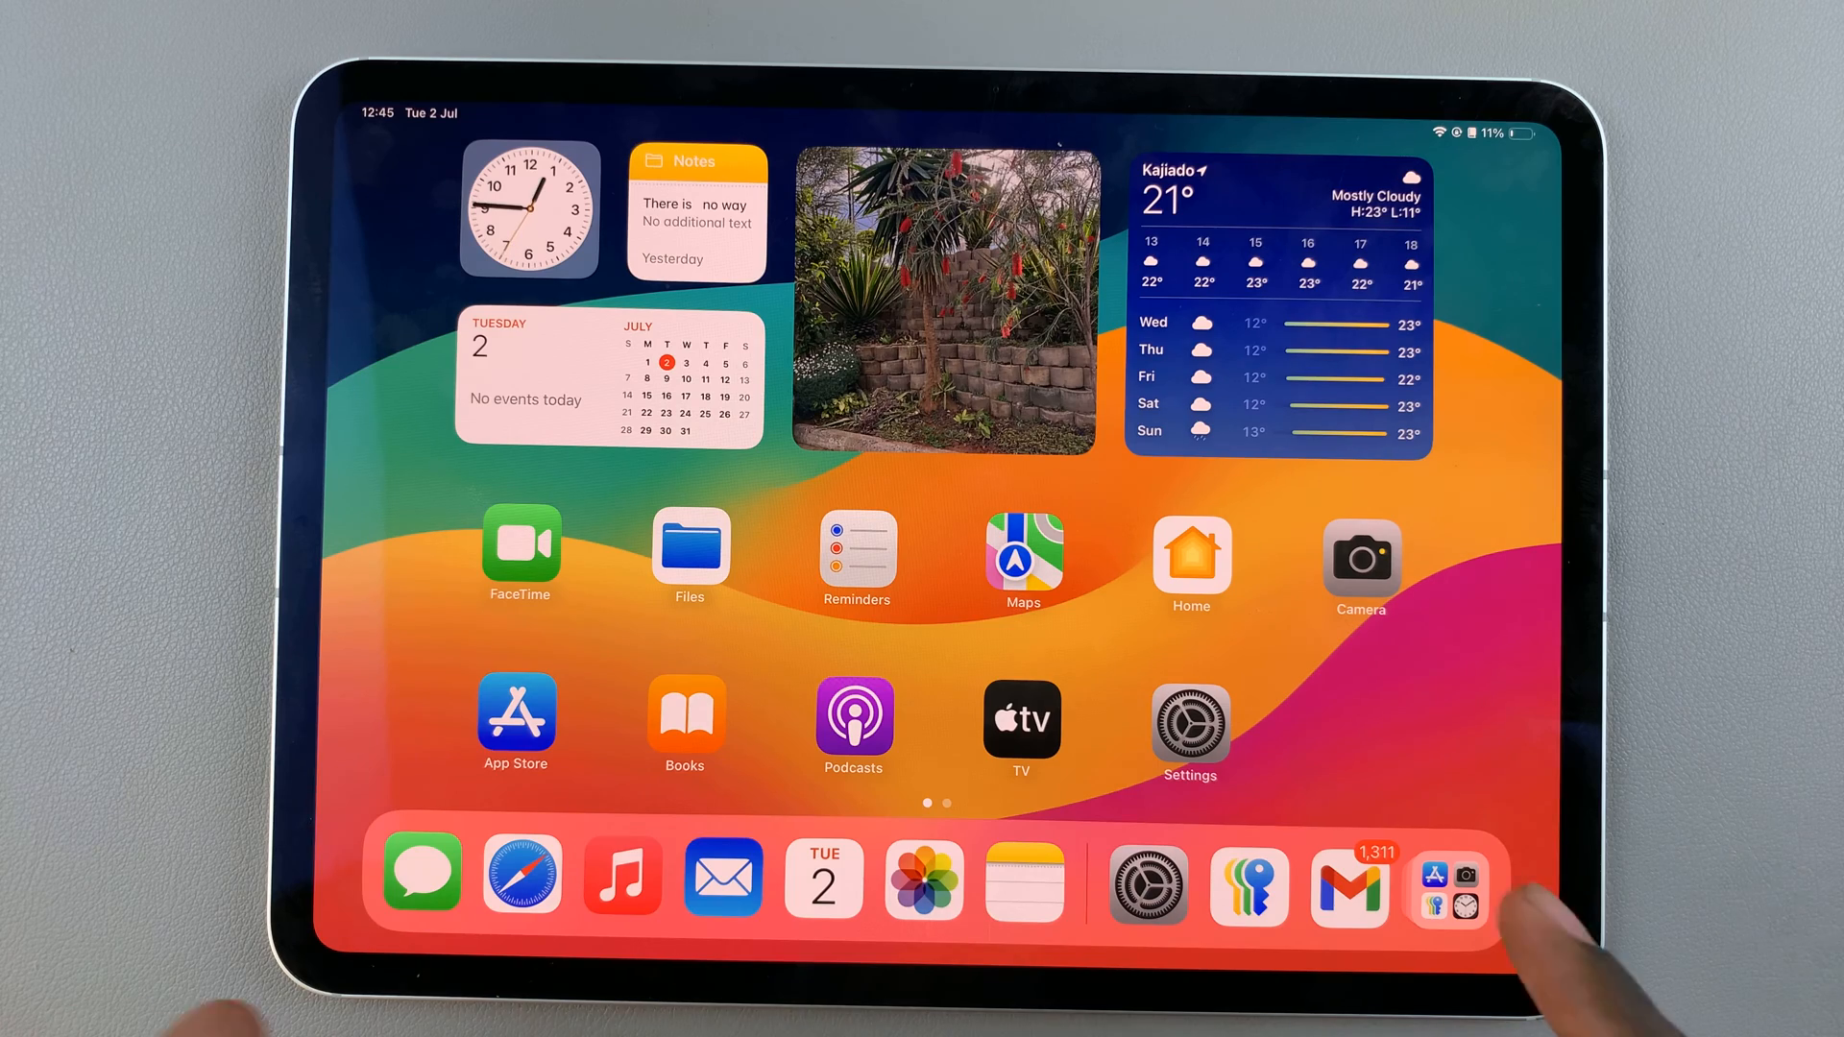
pyautogui.hscroll(-3)
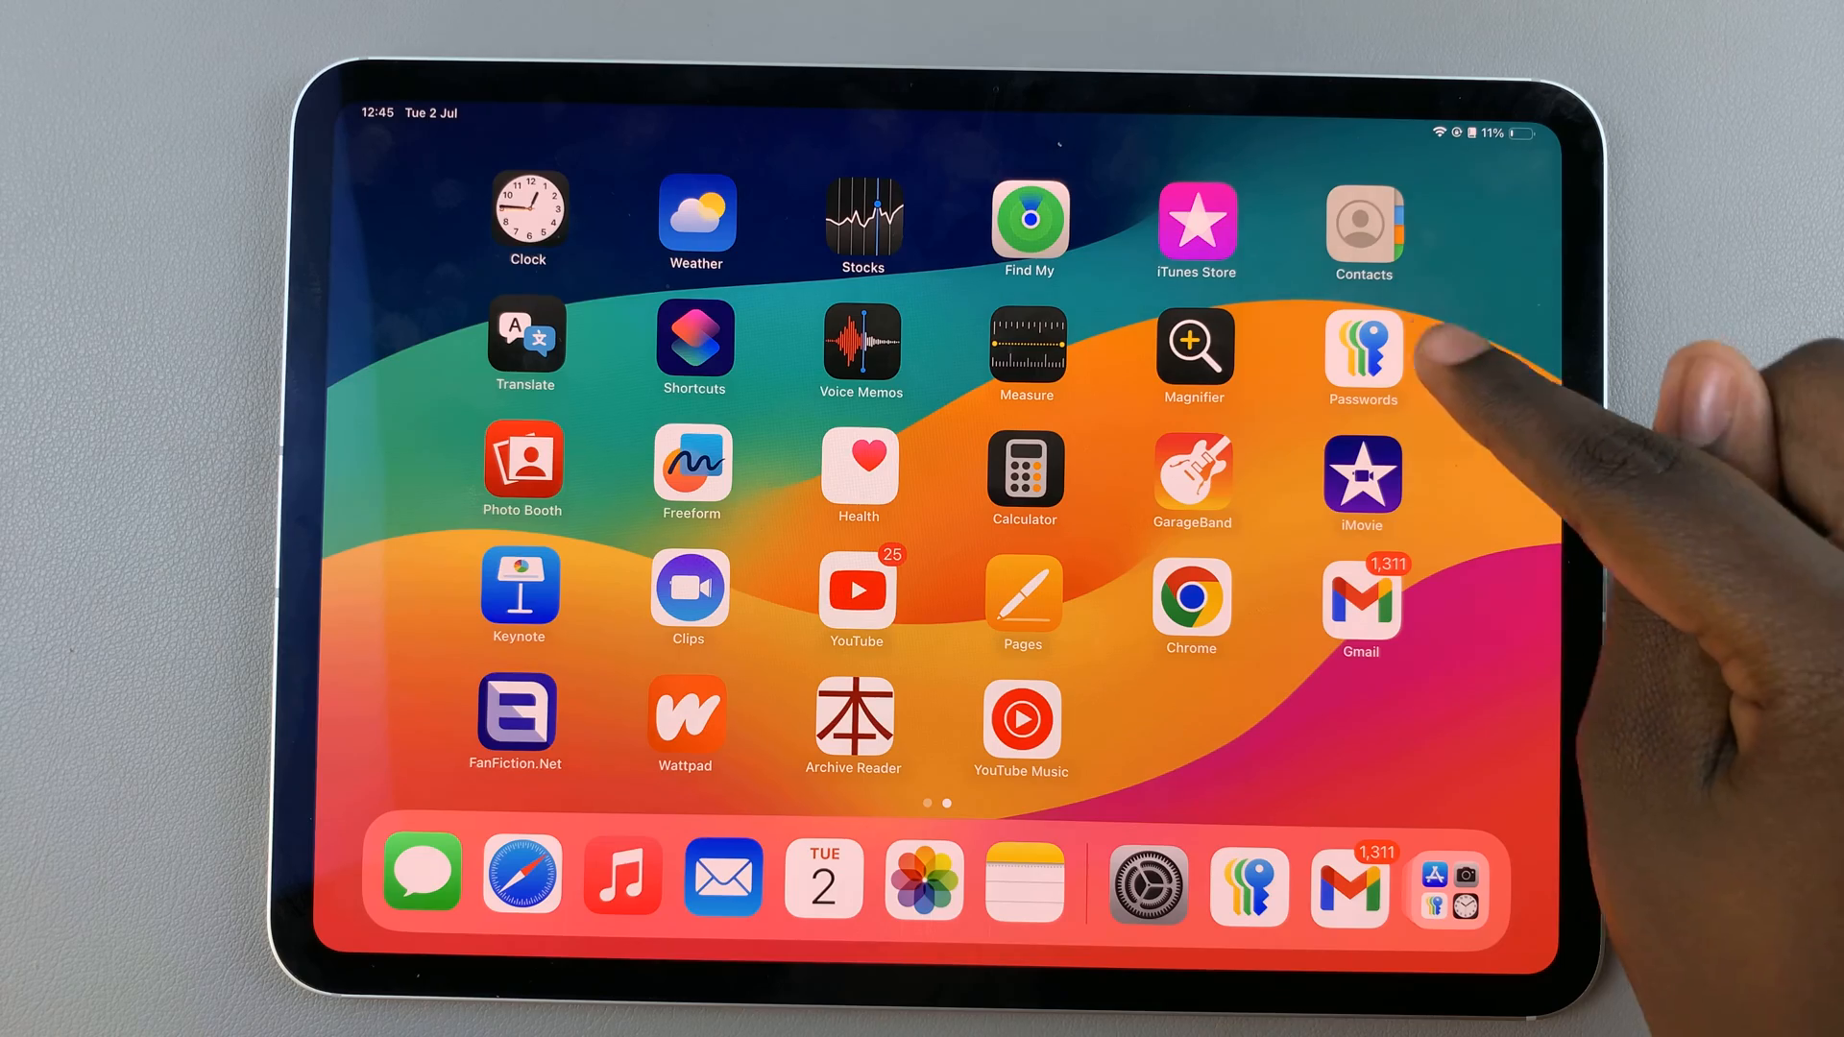
# Launch Passwords and show the All list of seven saved passwords
pyautogui.click(1362, 341)
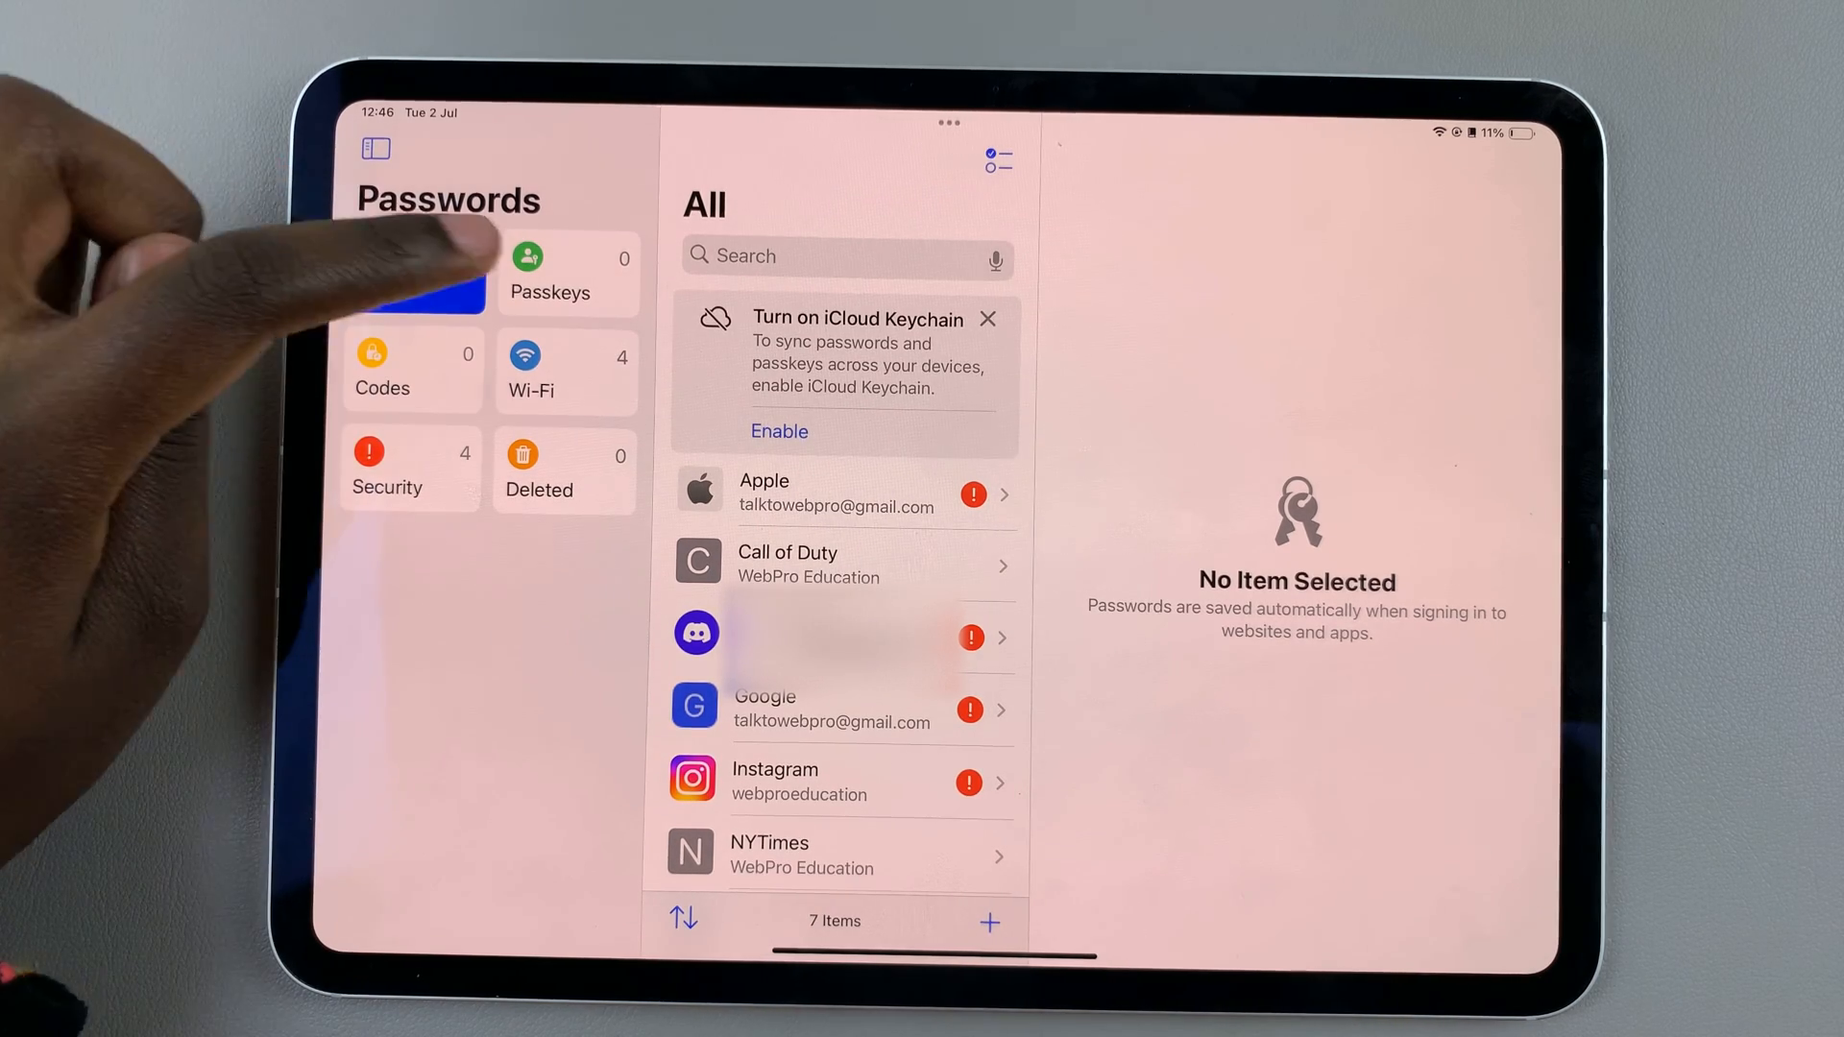
pyautogui.click(415, 270)
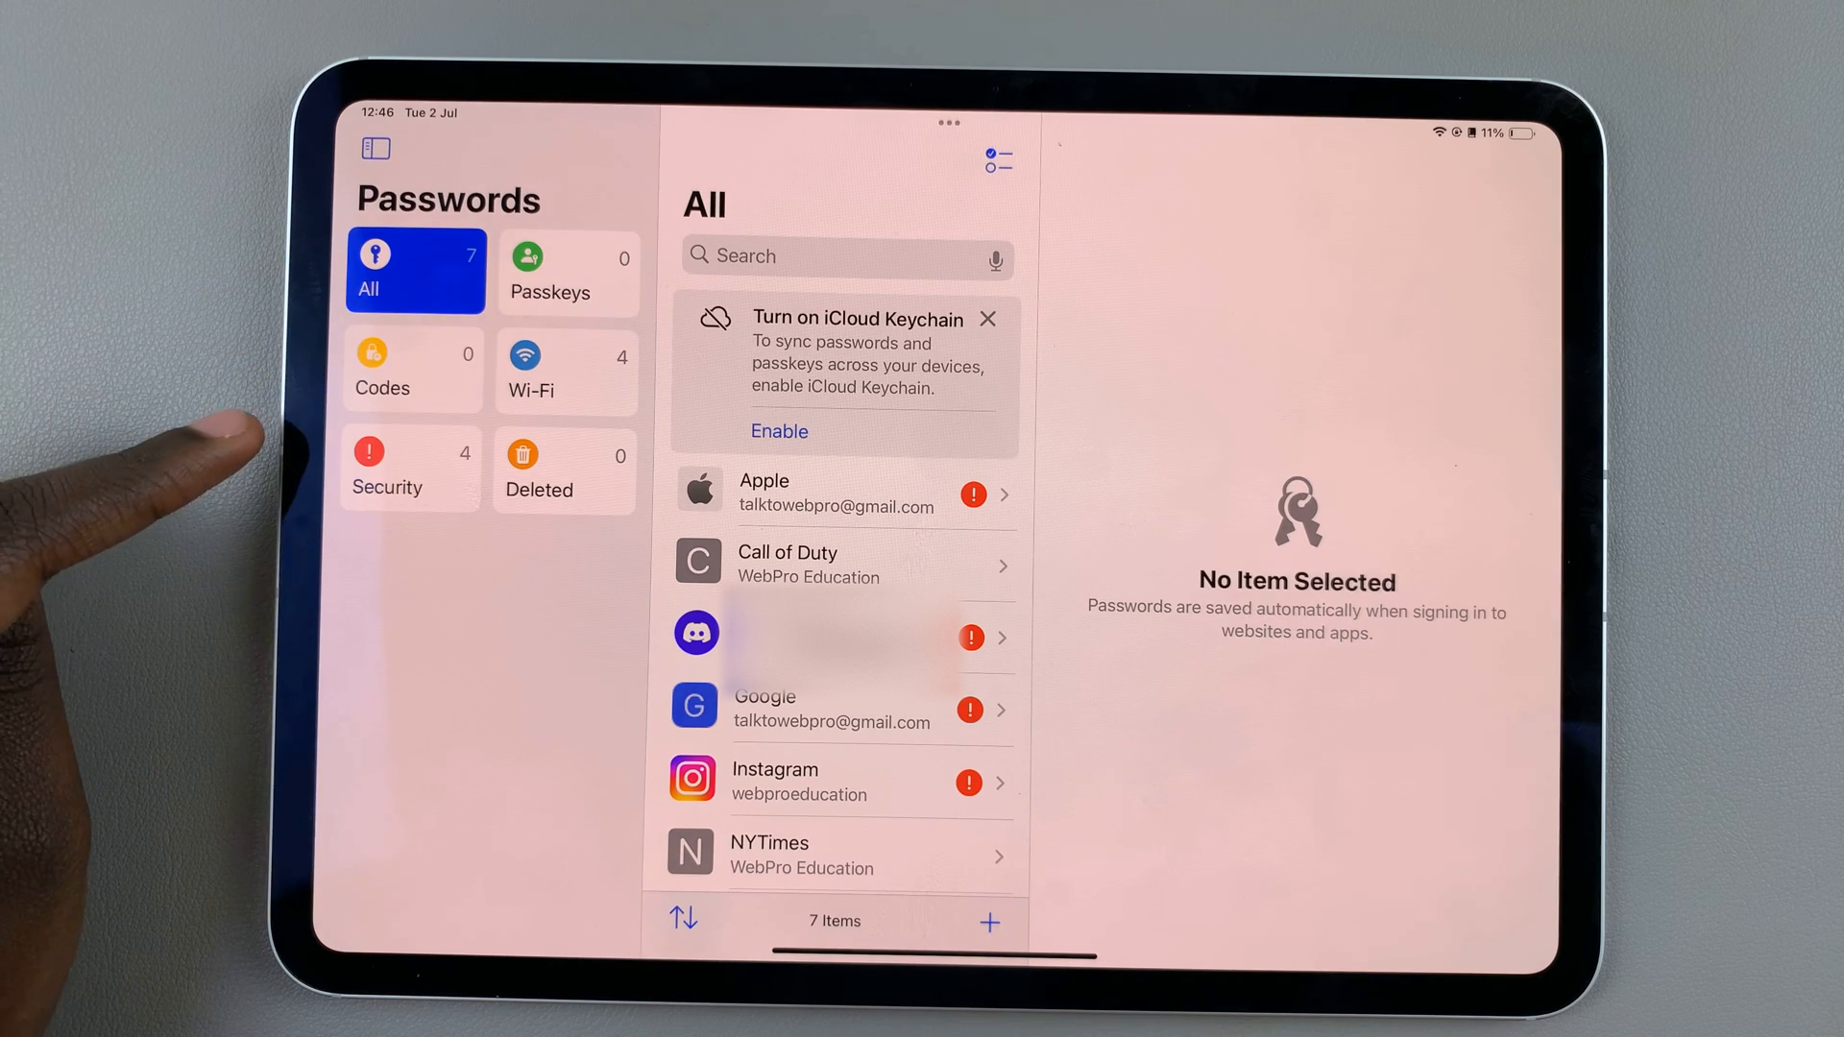